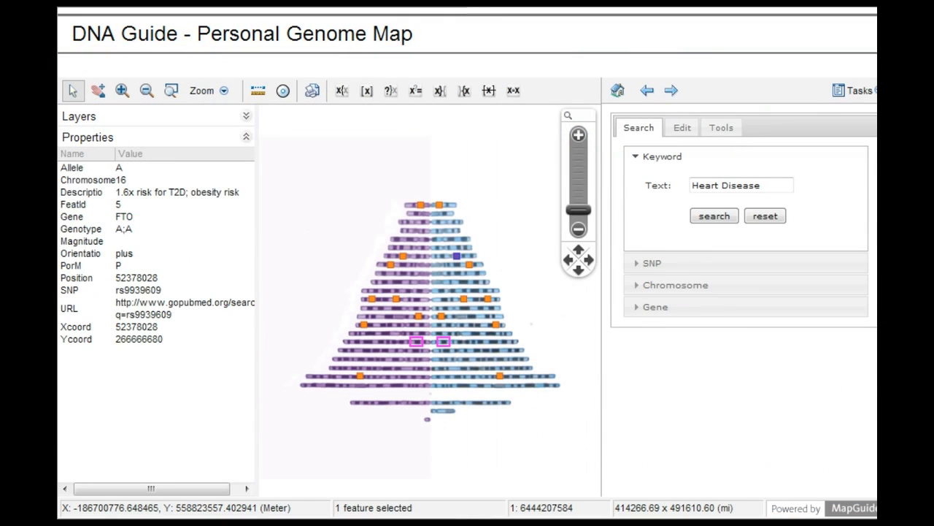
pyautogui.moveTo(458, 265)
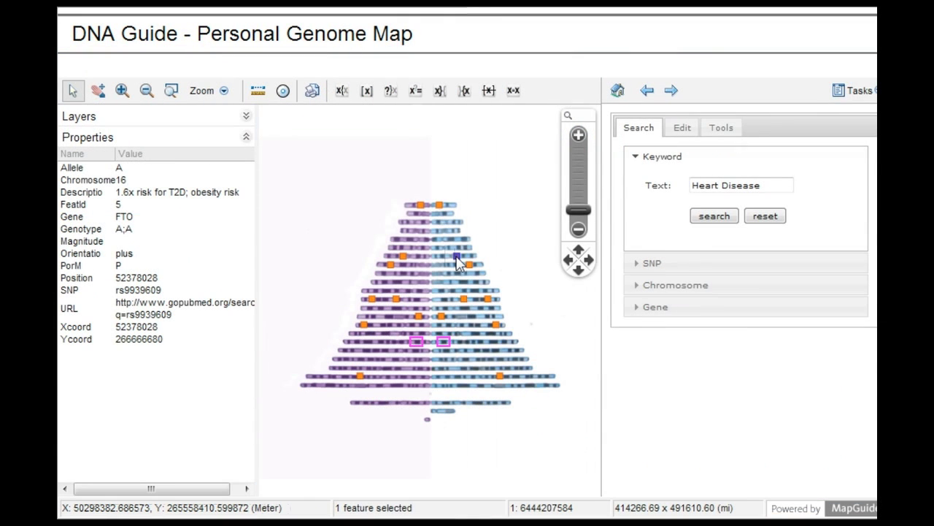
pyautogui.moveTo(432, 206)
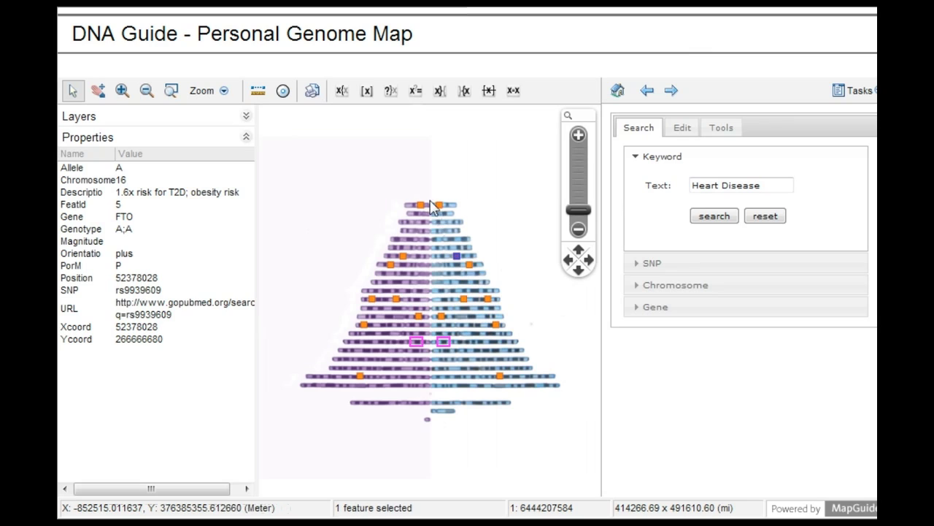
pyautogui.moveTo(435, 212)
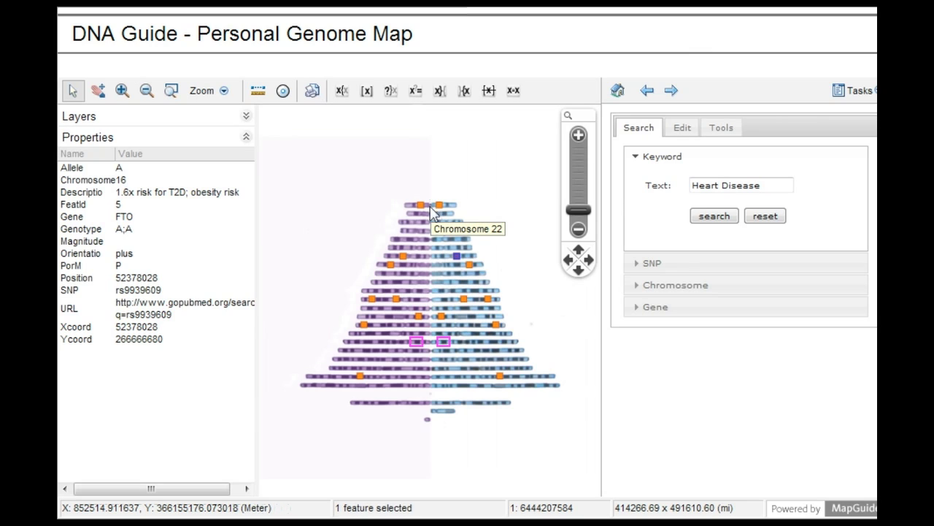
pyautogui.moveTo(435, 392)
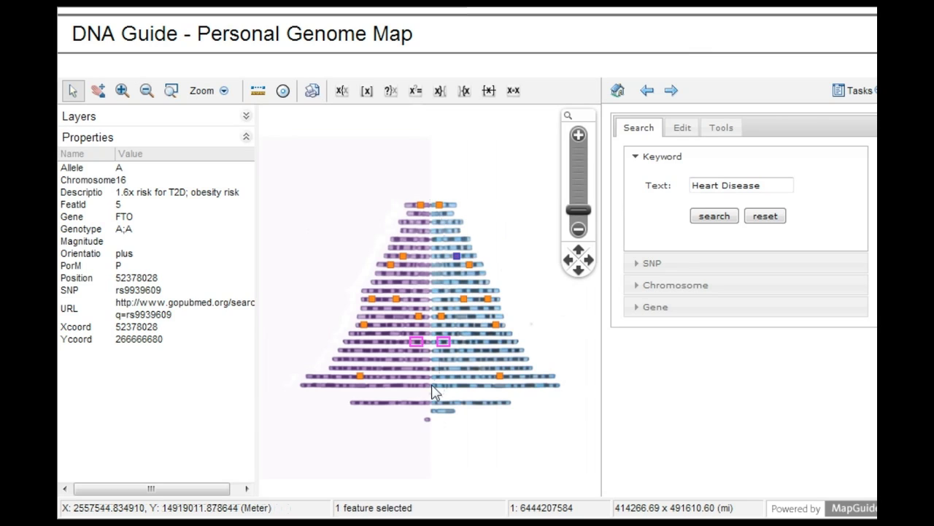
pyautogui.moveTo(435, 412)
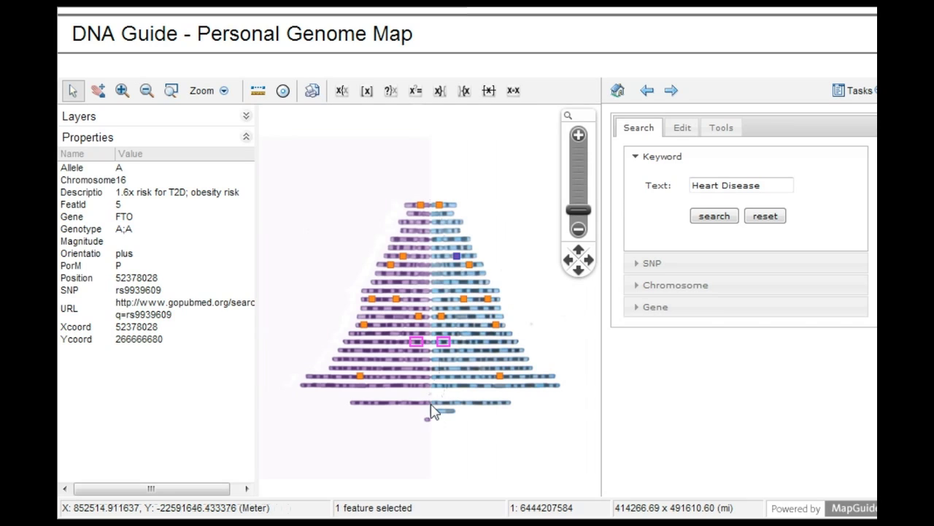
pyautogui.moveTo(433, 408)
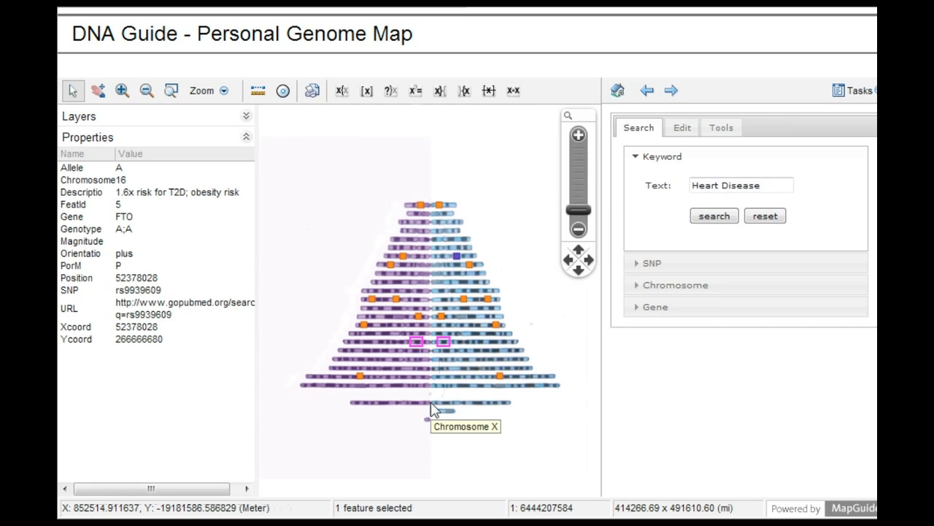
pyautogui.moveTo(432, 425)
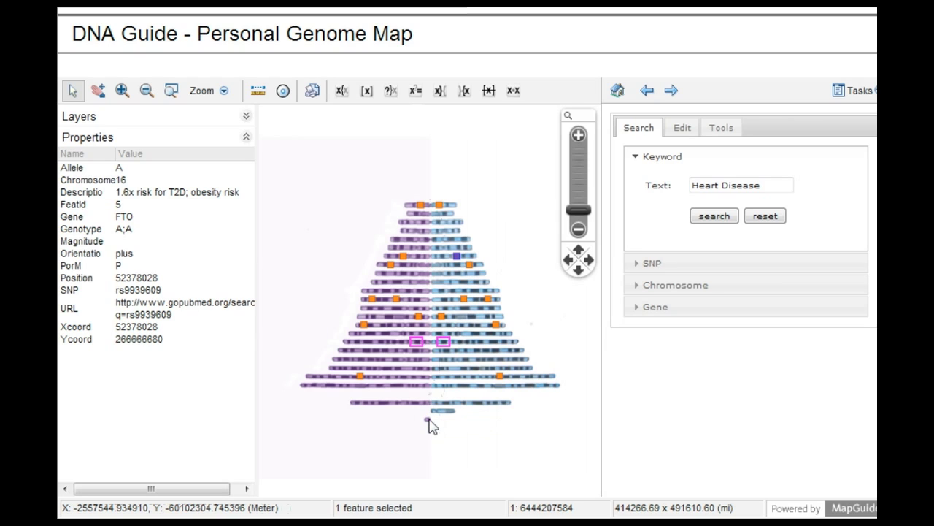
pyautogui.moveTo(435, 415)
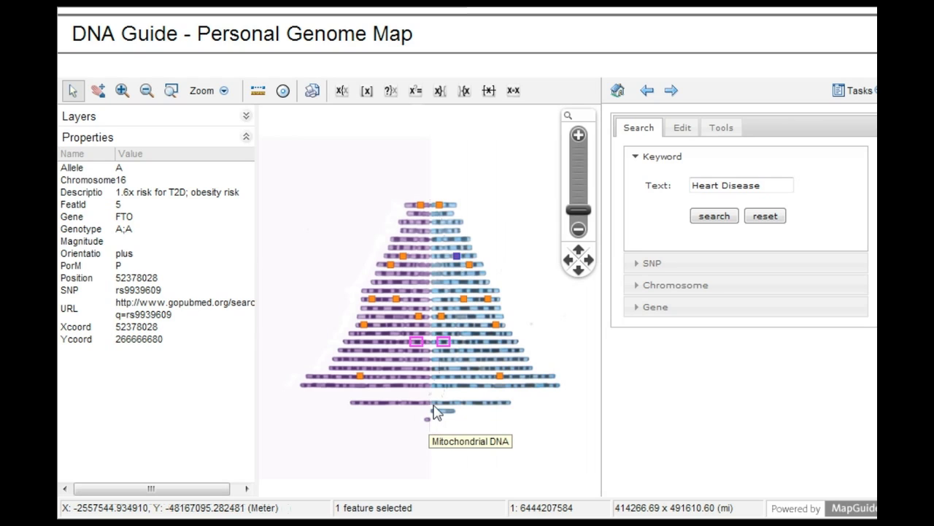
pyautogui.moveTo(388, 350)
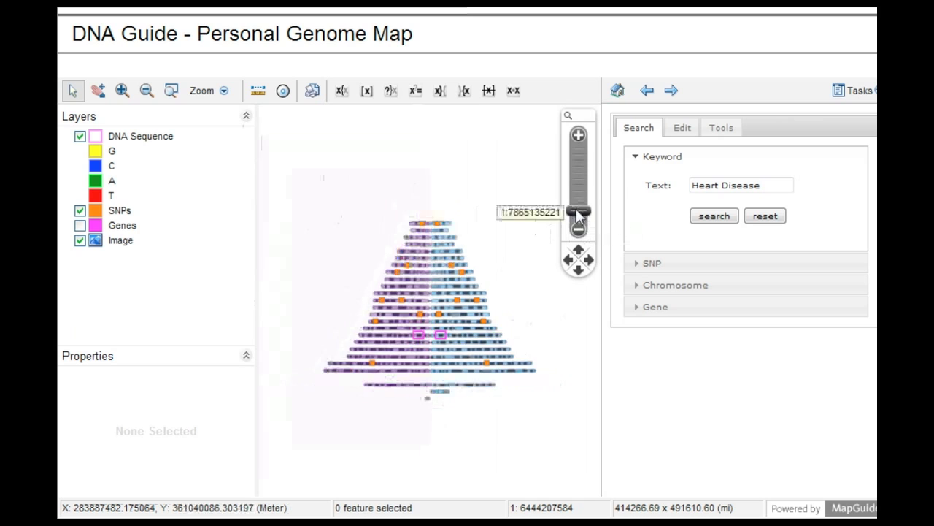
# Zoom the genome map out and back to the overview, then down to the base-pair sequence
pyautogui.moveTo(578, 211); pyautogui.dragTo(578, 220)
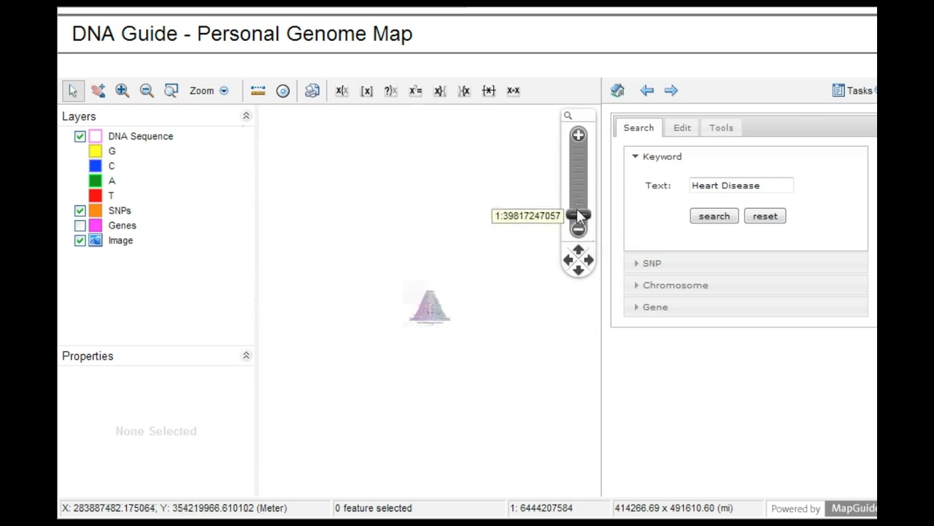
pyautogui.click(578, 213)
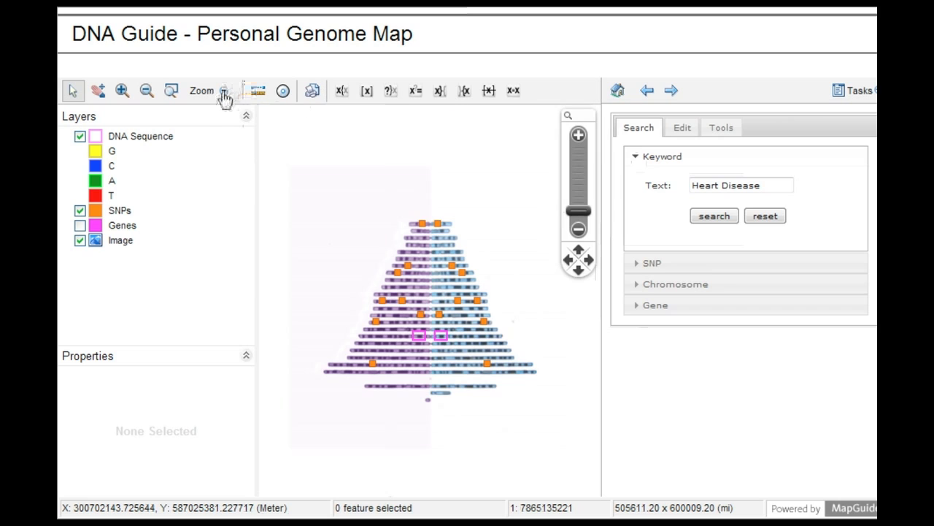
pyautogui.click(225, 91)
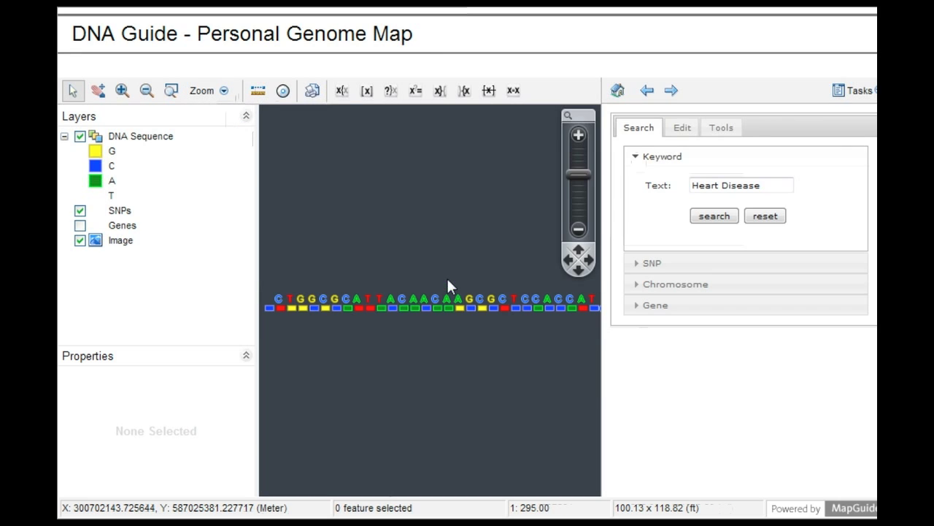
# Select the HFE hemochromatosis marker in the sequence, then restore the Initial Map View
pyautogui.click(438, 308)
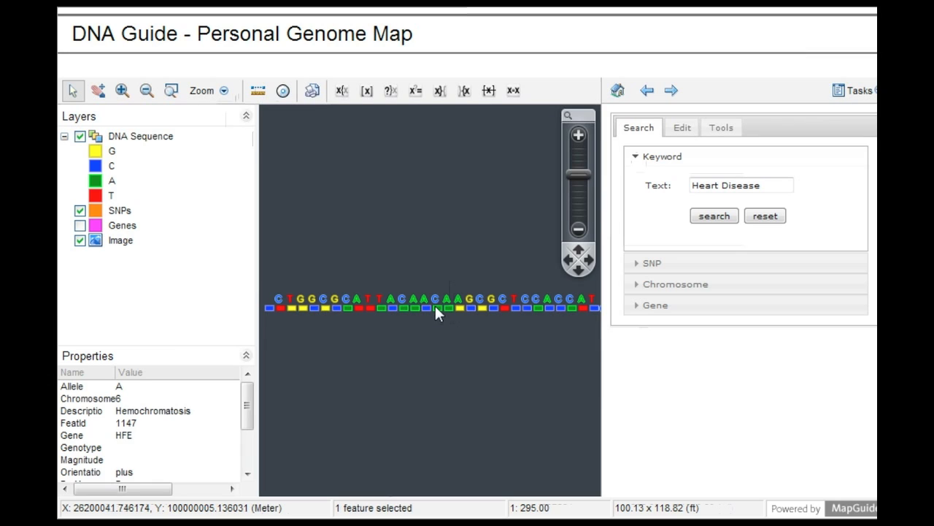
pyautogui.click(438, 307)
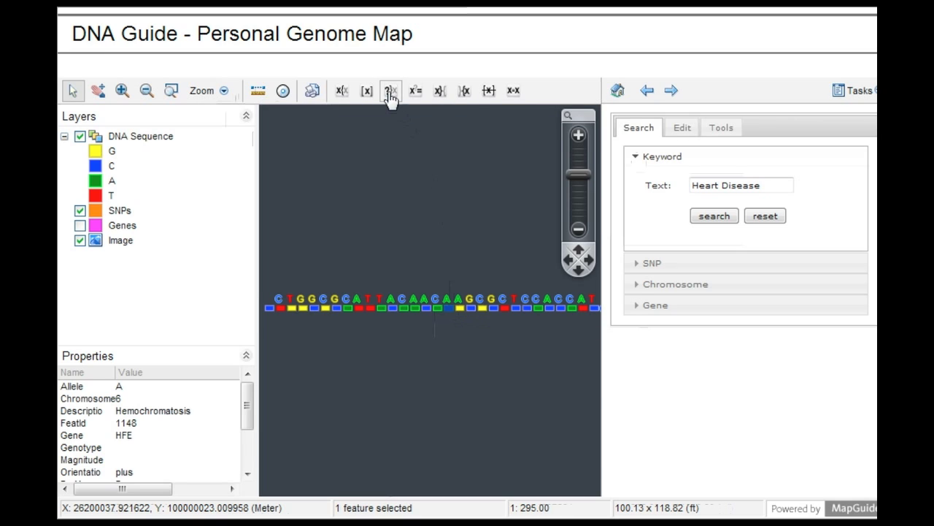
pyautogui.moveTo(391, 91)
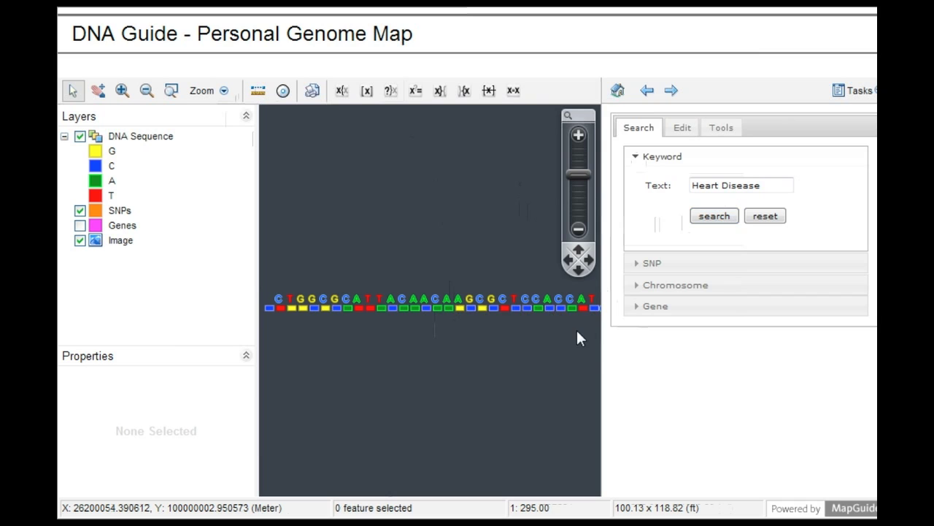
pyautogui.rightClick(582, 338)
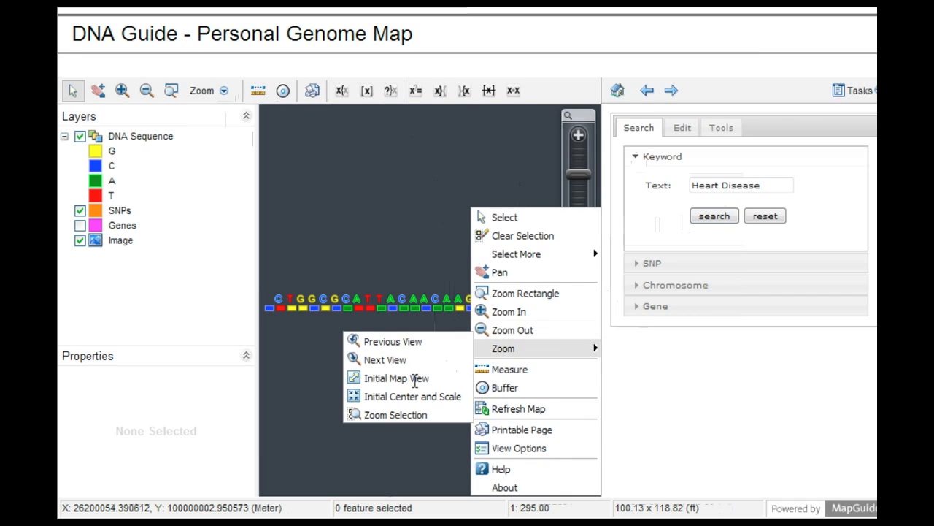
pyautogui.click(397, 377)
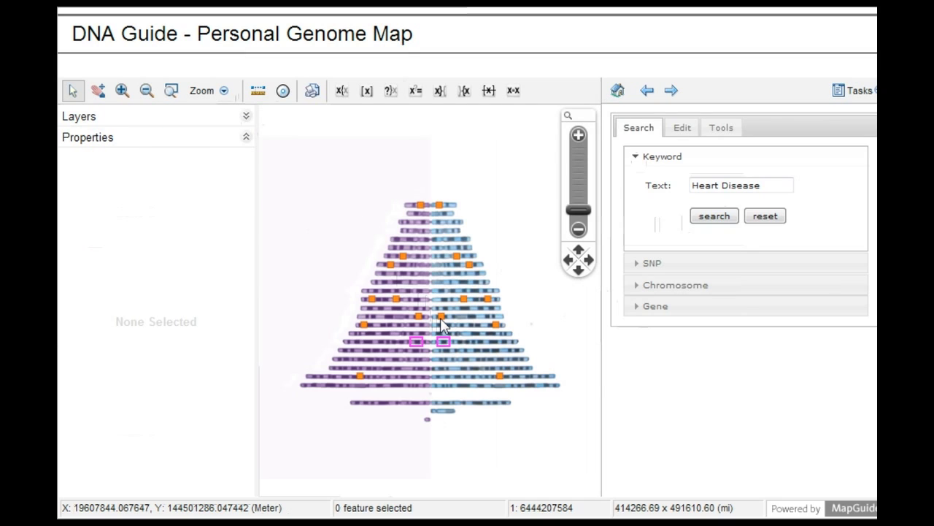
pyautogui.click(441, 316)
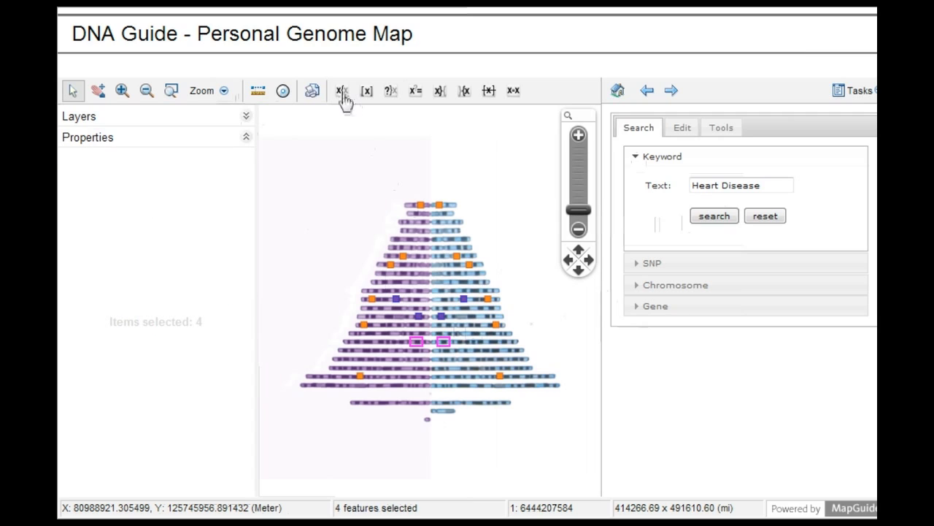
pyautogui.moveTo(366, 91)
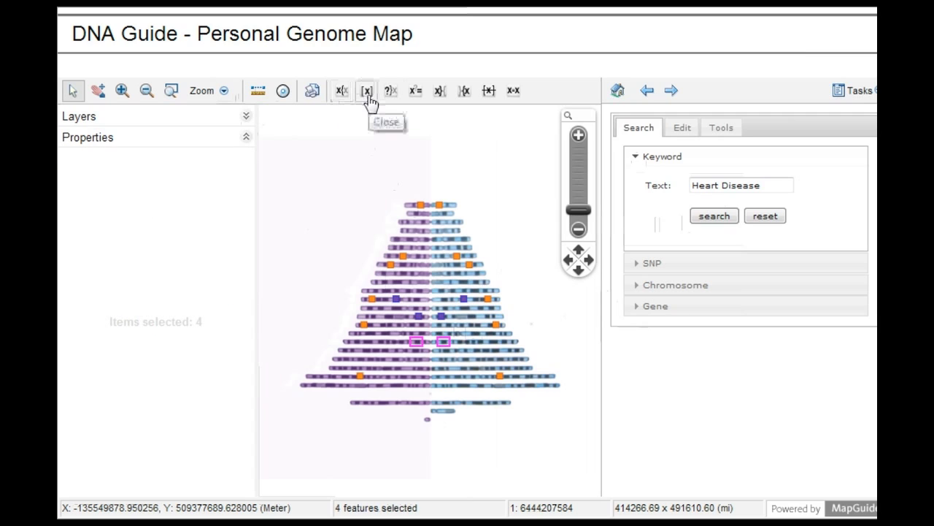
pyautogui.moveTo(441, 99)
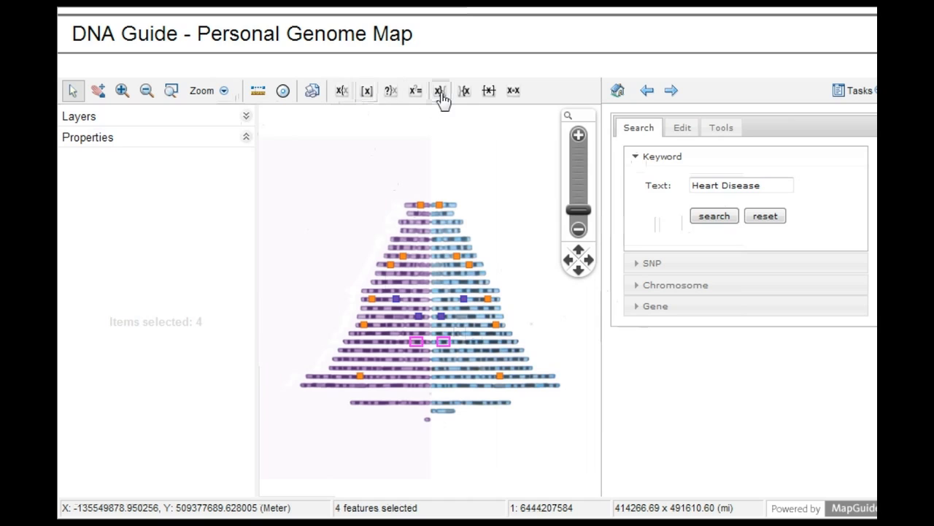
pyautogui.moveTo(464, 90)
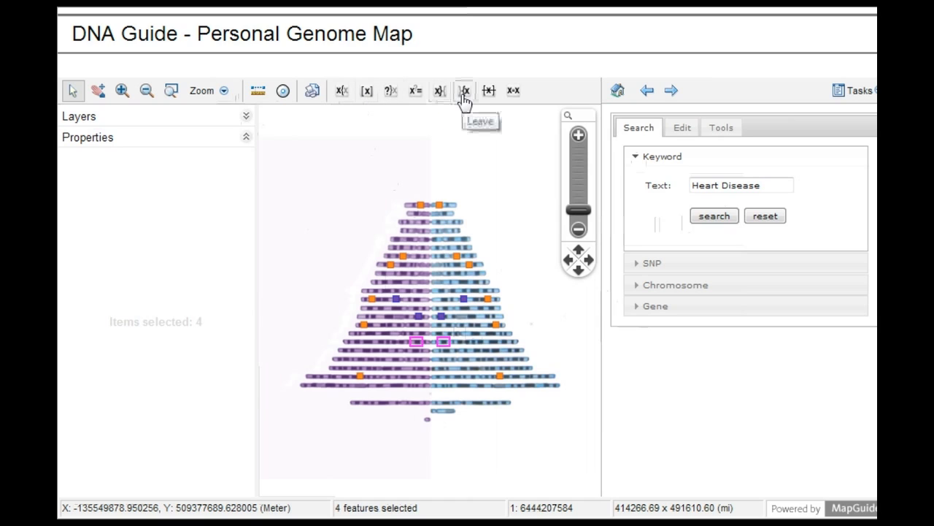
pyautogui.moveTo(488, 91)
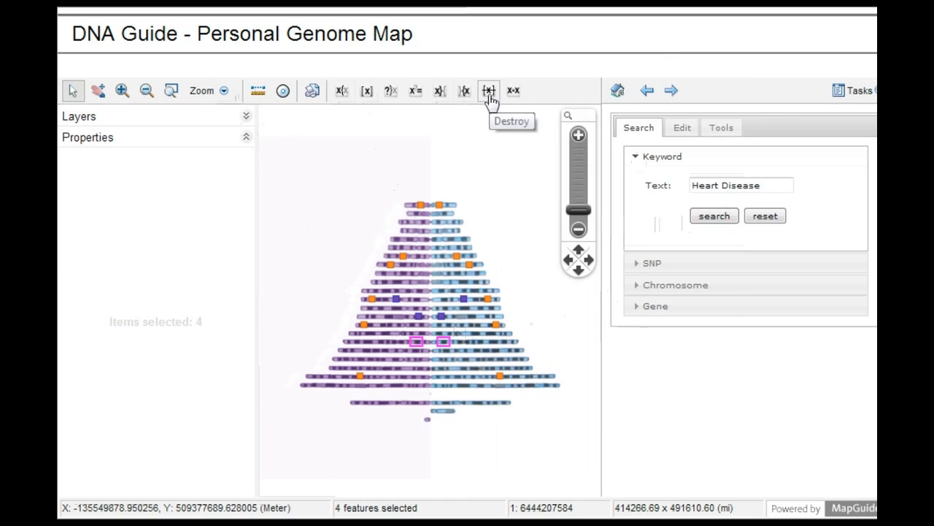
pyautogui.moveTo(514, 91)
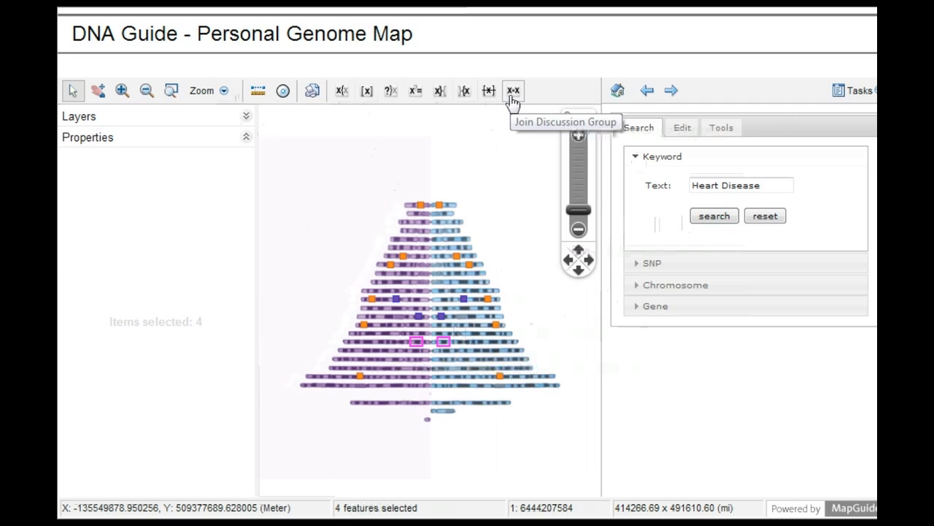
pyautogui.moveTo(521, 198)
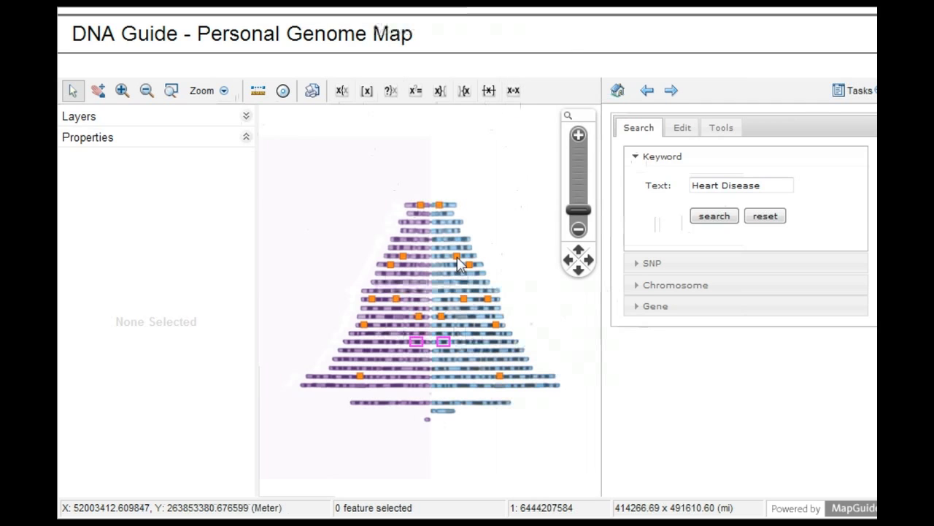
# Select the CHRNA3 marker, then the MCM6 rs4988235 lactose-intolerance marker to list its properties
pyautogui.click(456, 257)
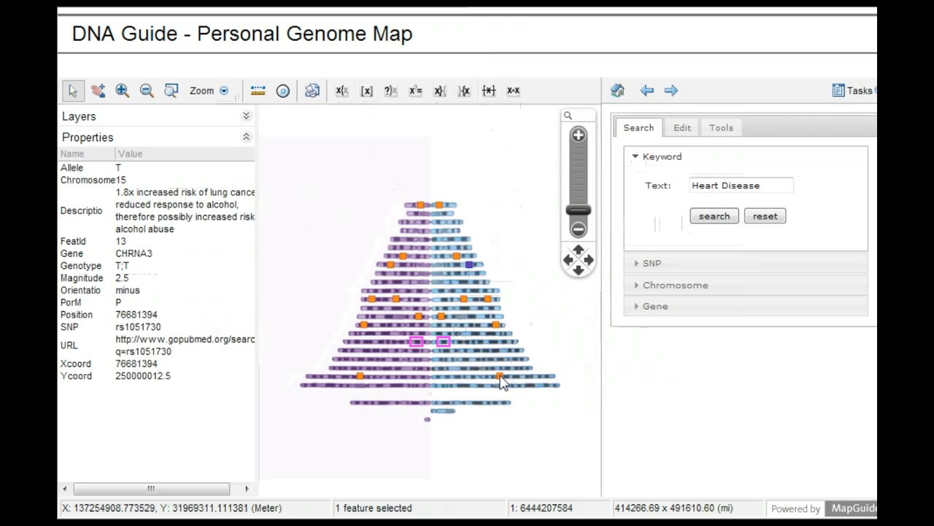
pyautogui.click(500, 376)
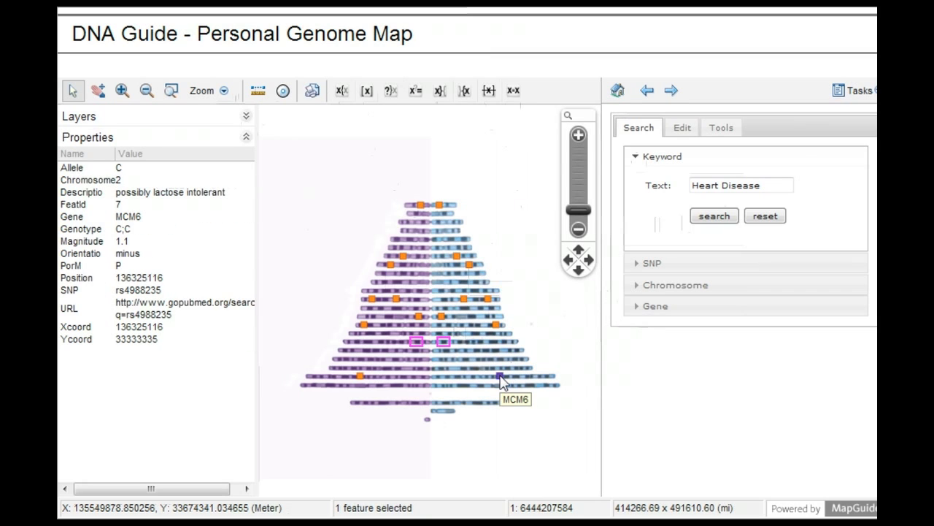